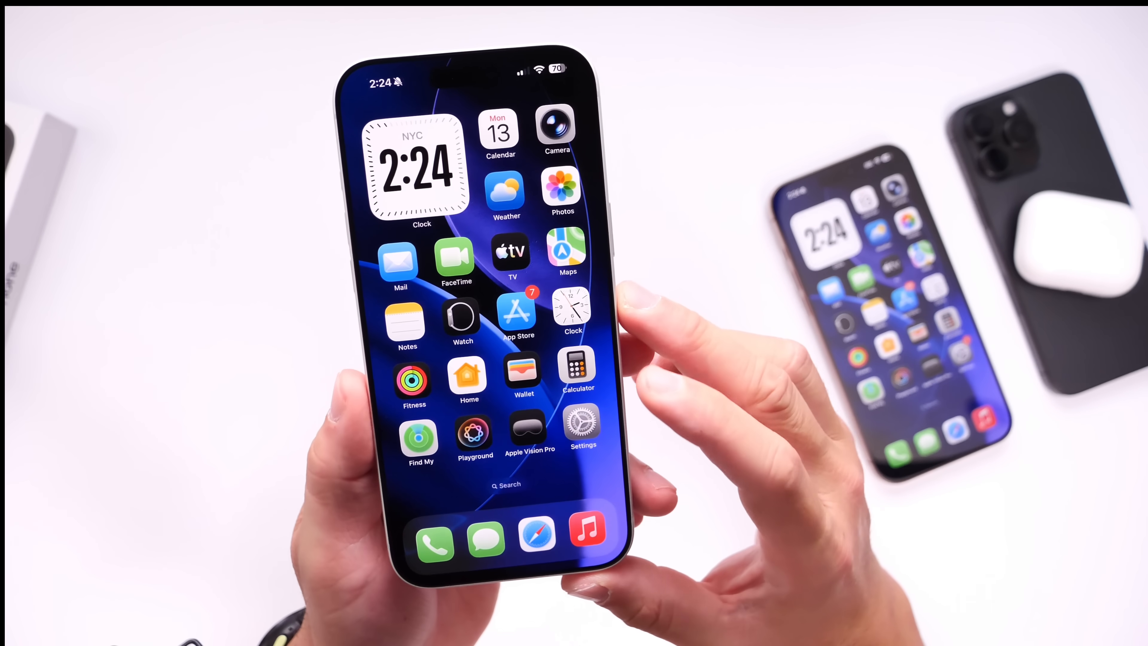
Launch Settings from the Home Screen to show the main settings list.
left_click(583, 432)
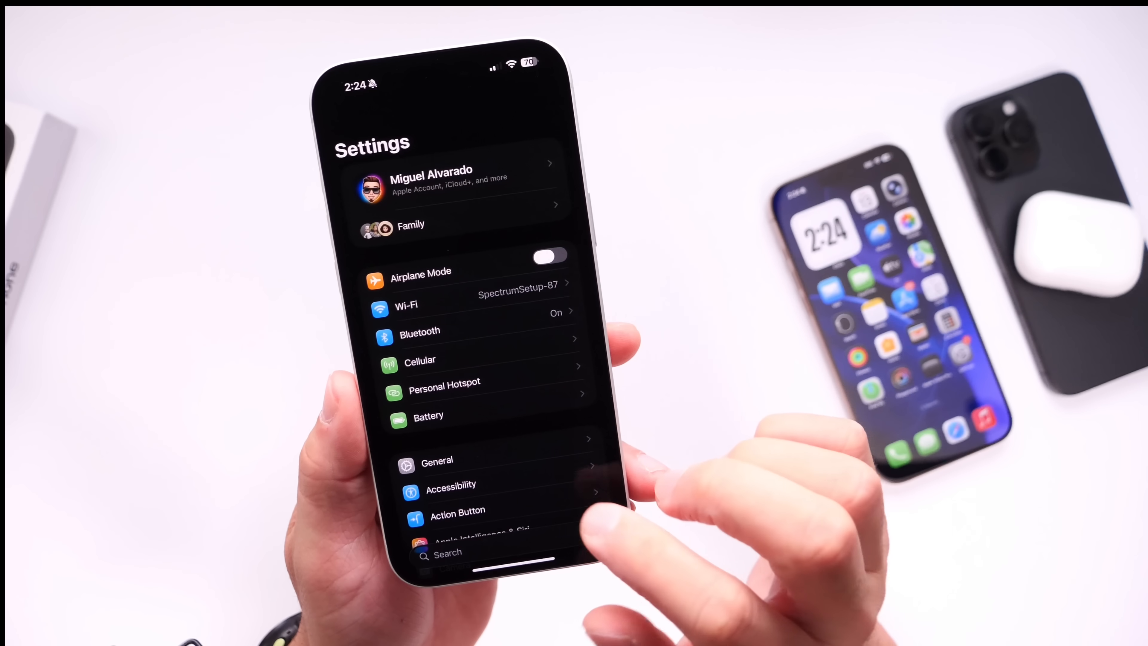
left_click(437, 460)
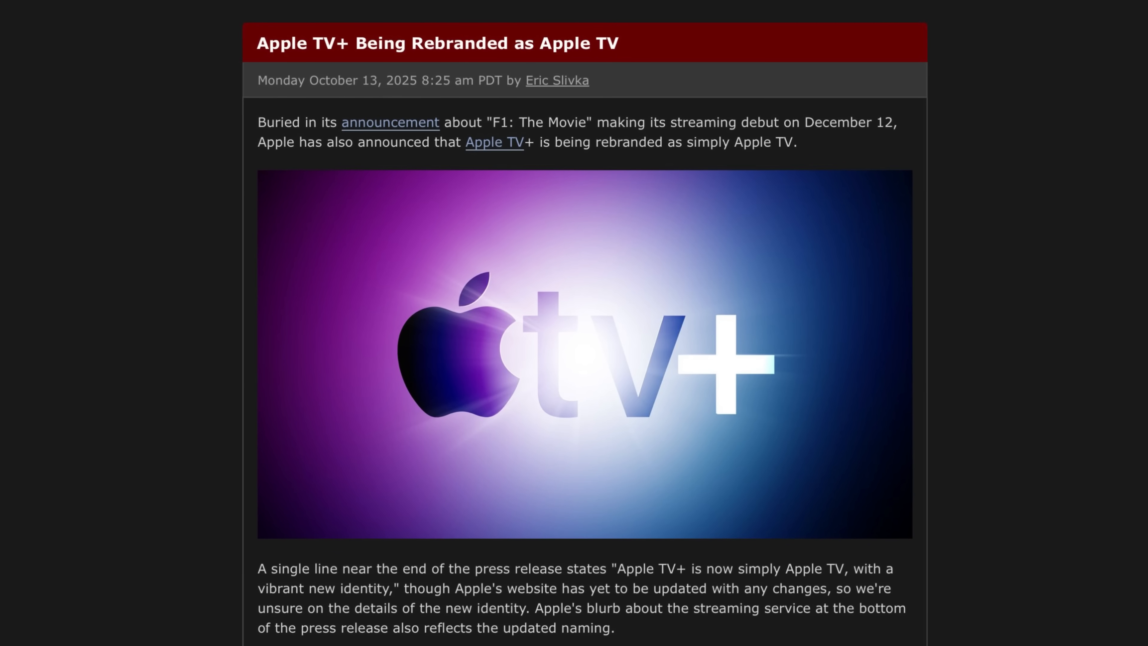
scroll("up", 3)
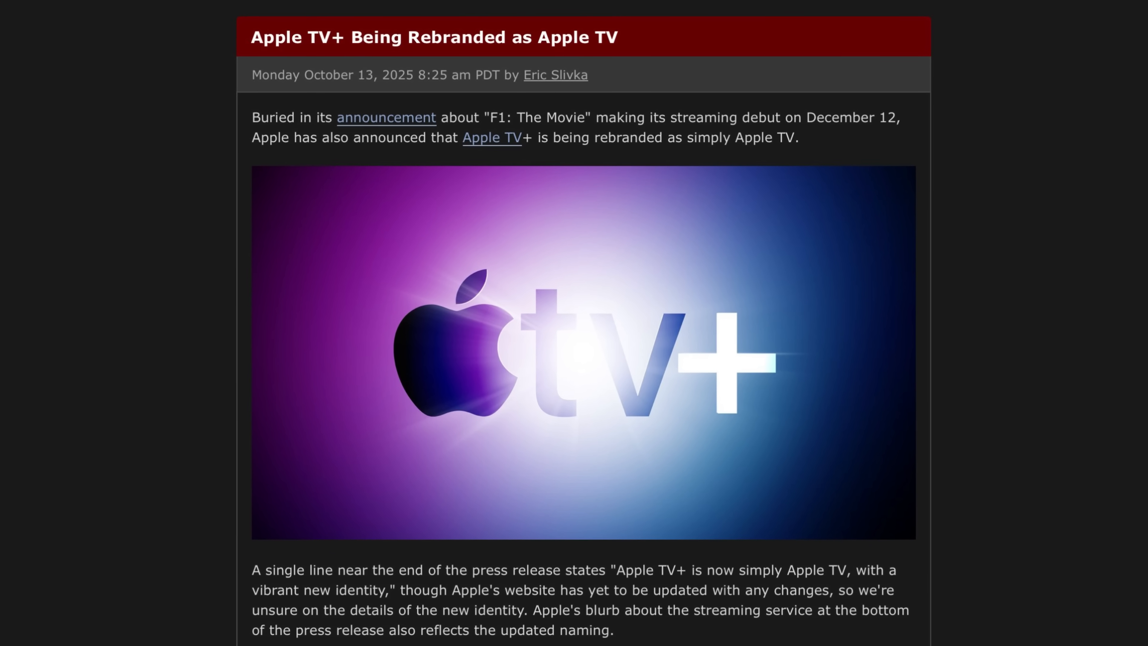
scroll("up", 3)
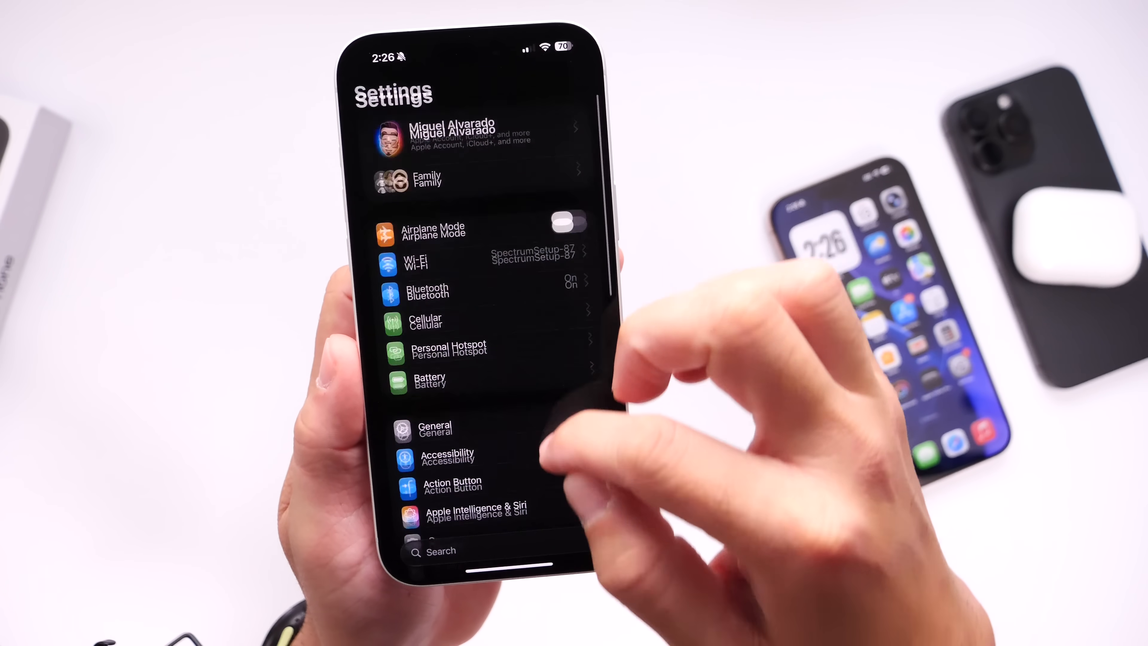
Exit Settings back to the Home Screen.
left_click(477, 510)
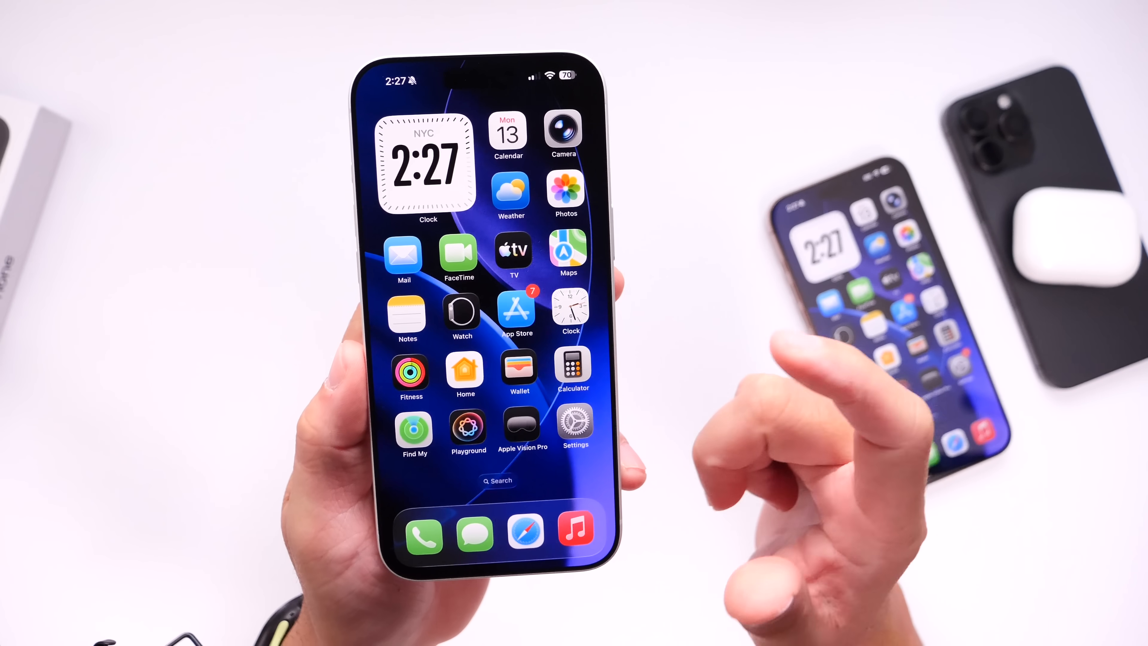
left_click(575, 421)
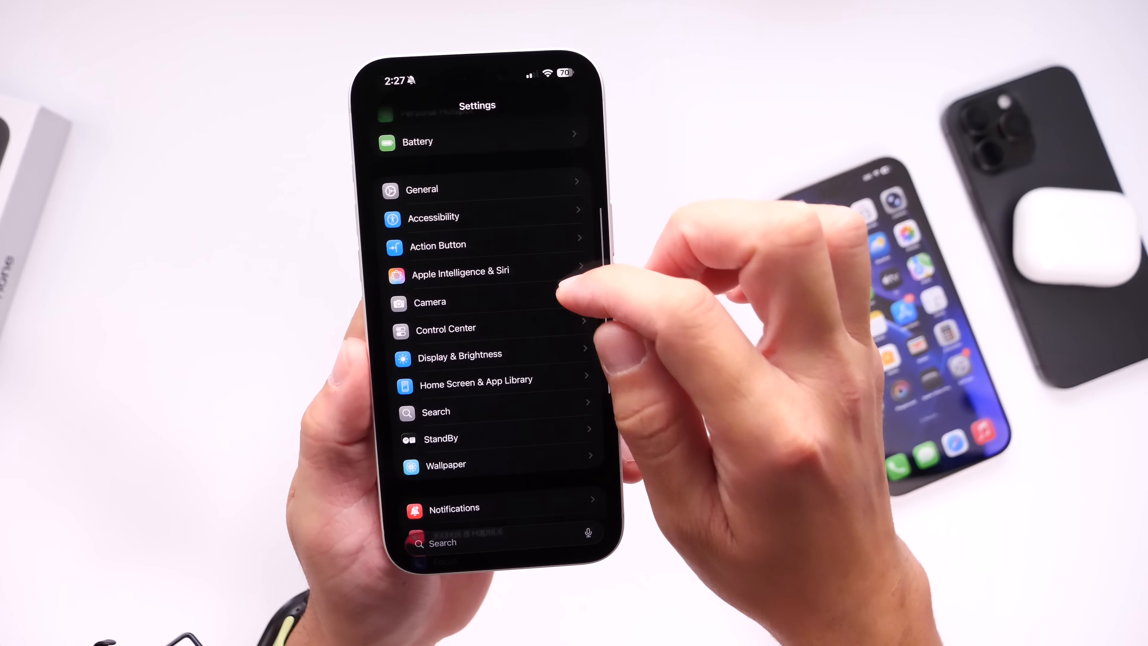
scroll("down", 3)
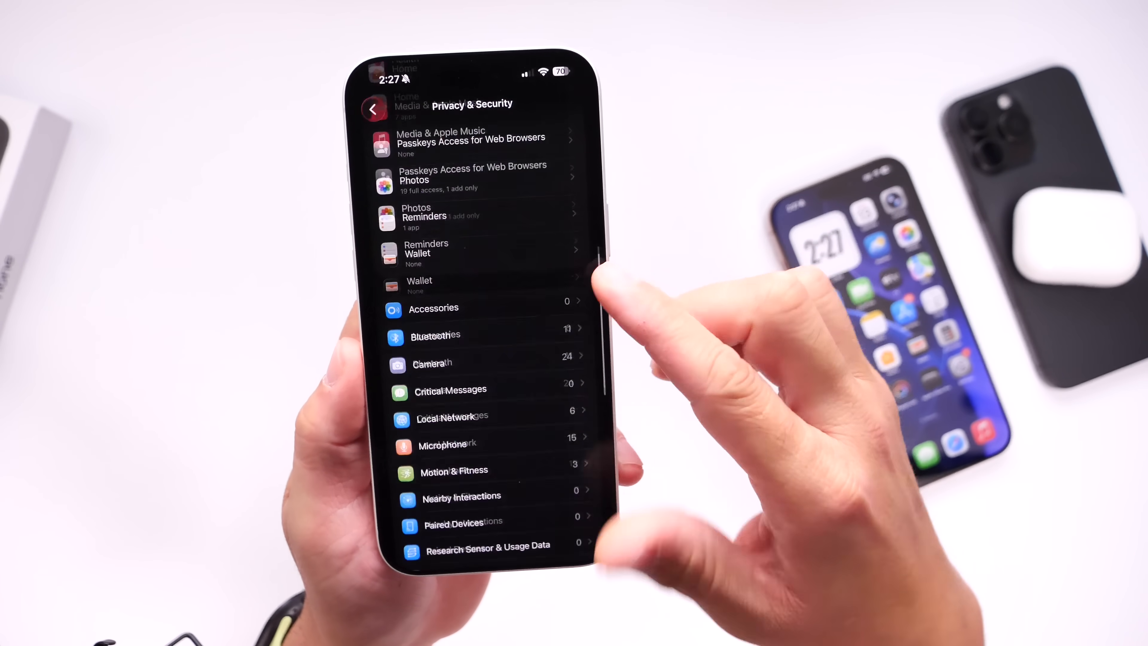
scroll("down", 3)
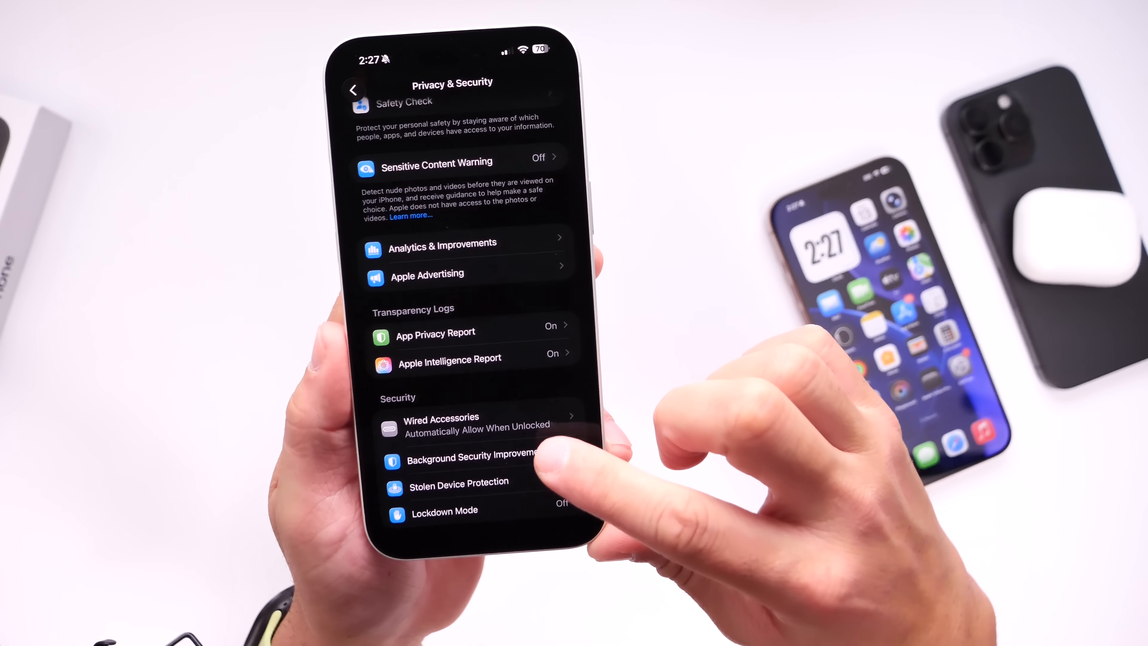
left_click(468, 453)
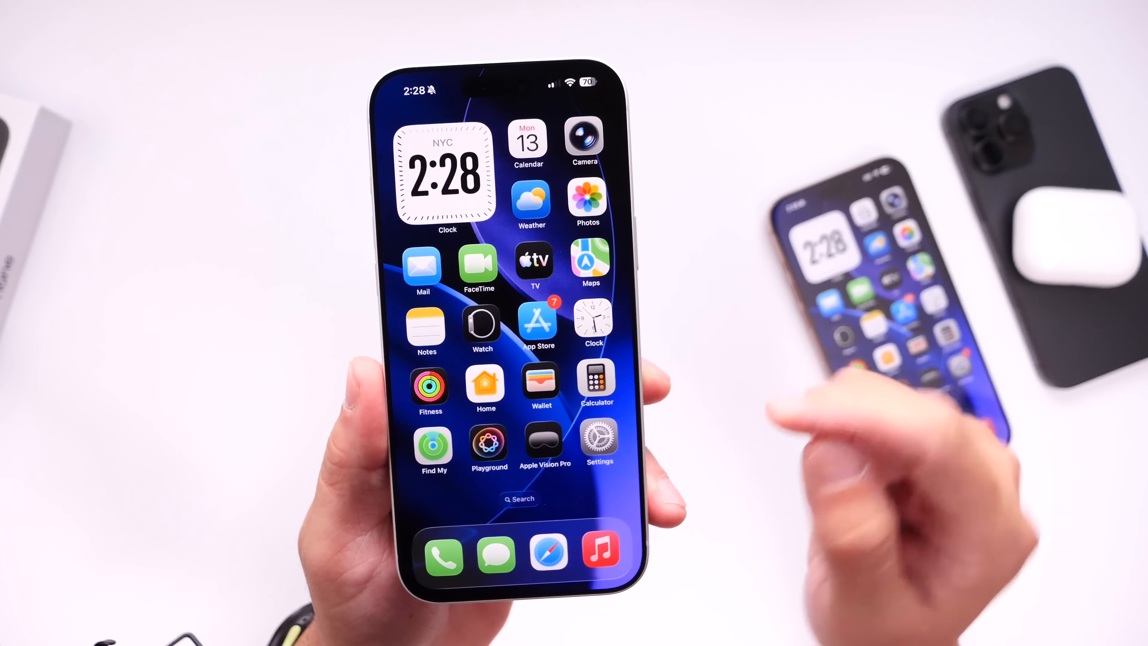
Go into Settings and reach the Local Capture settings under General.
left_click(600, 442)
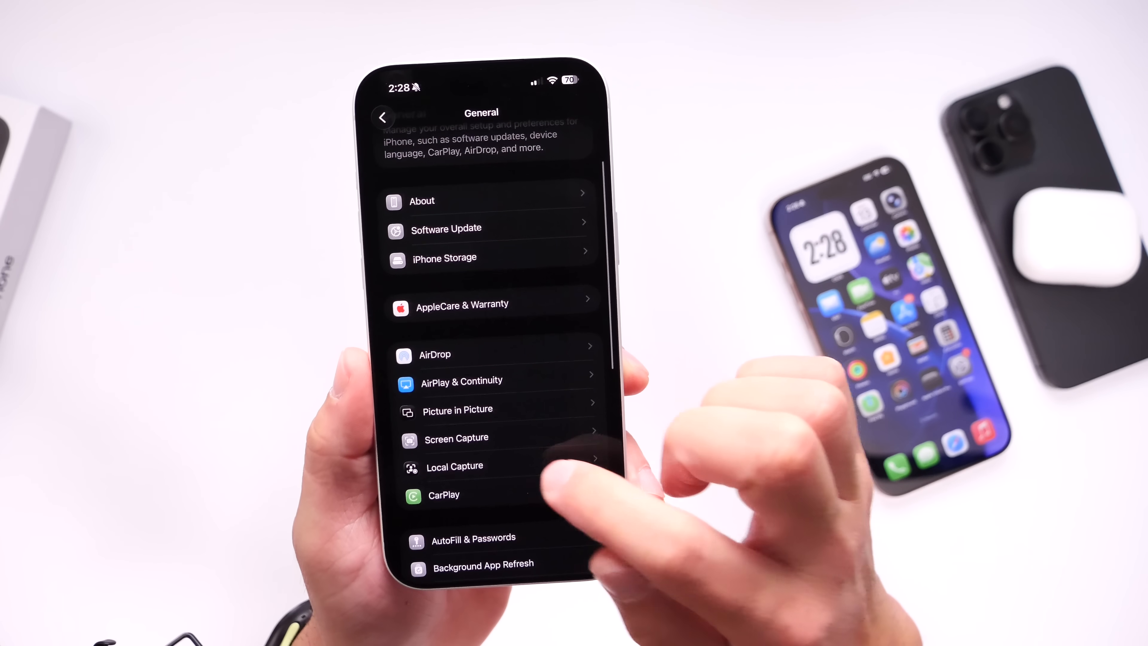
left_click(454, 466)
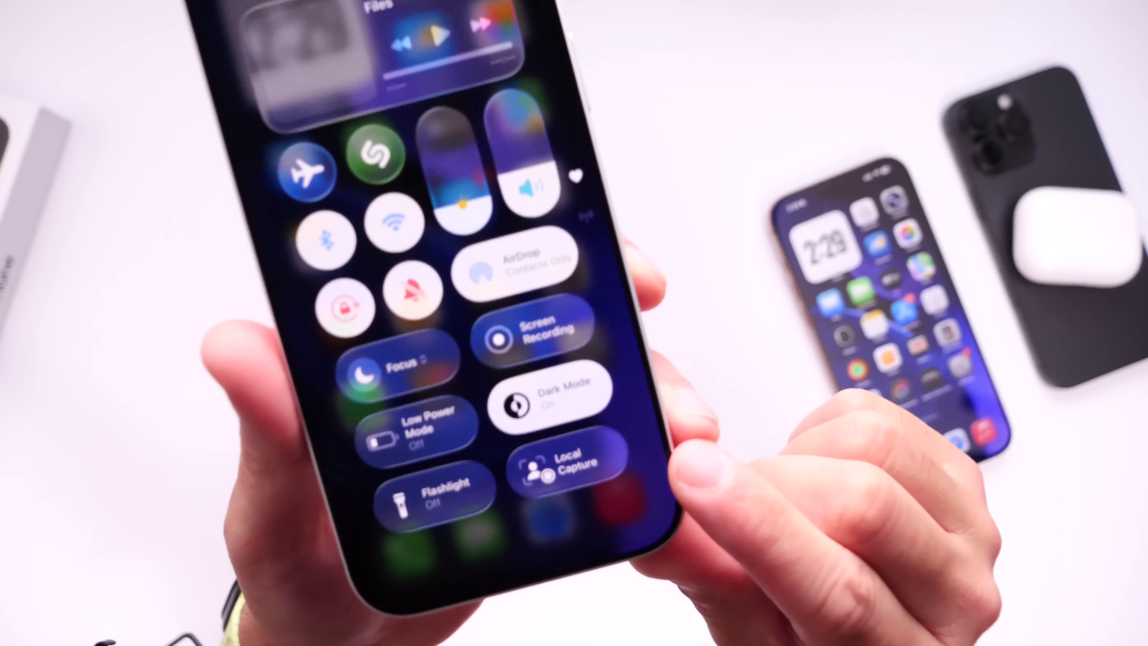
Begin a Local Capture recording of the call from its Control Center control.
left_click(552, 399)
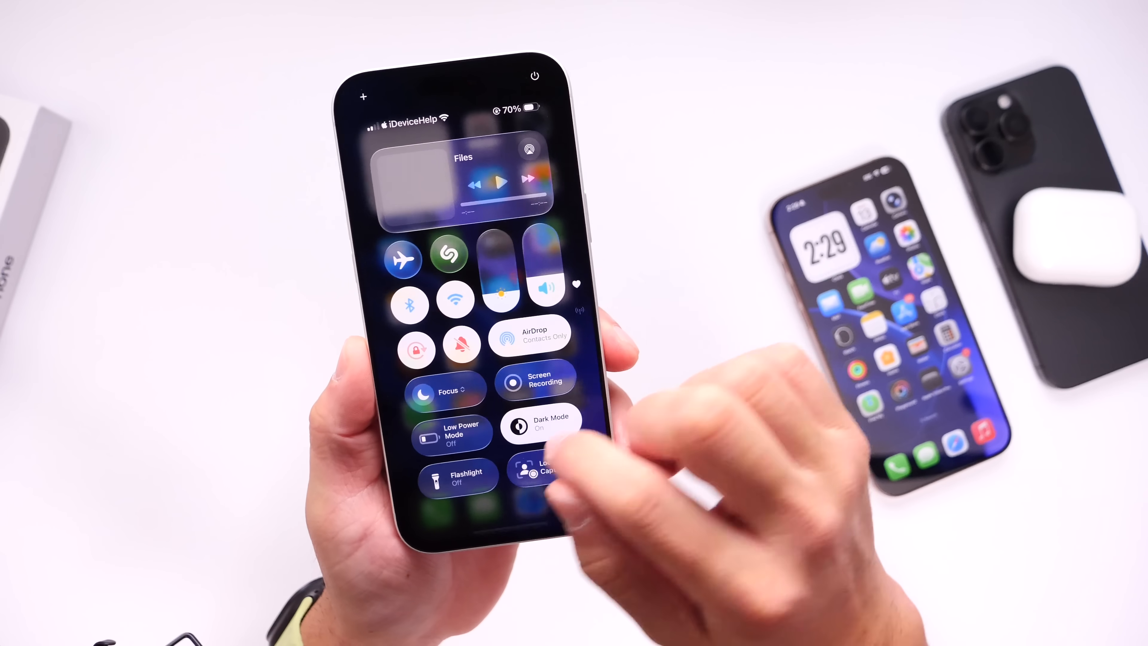
left_click(541, 471)
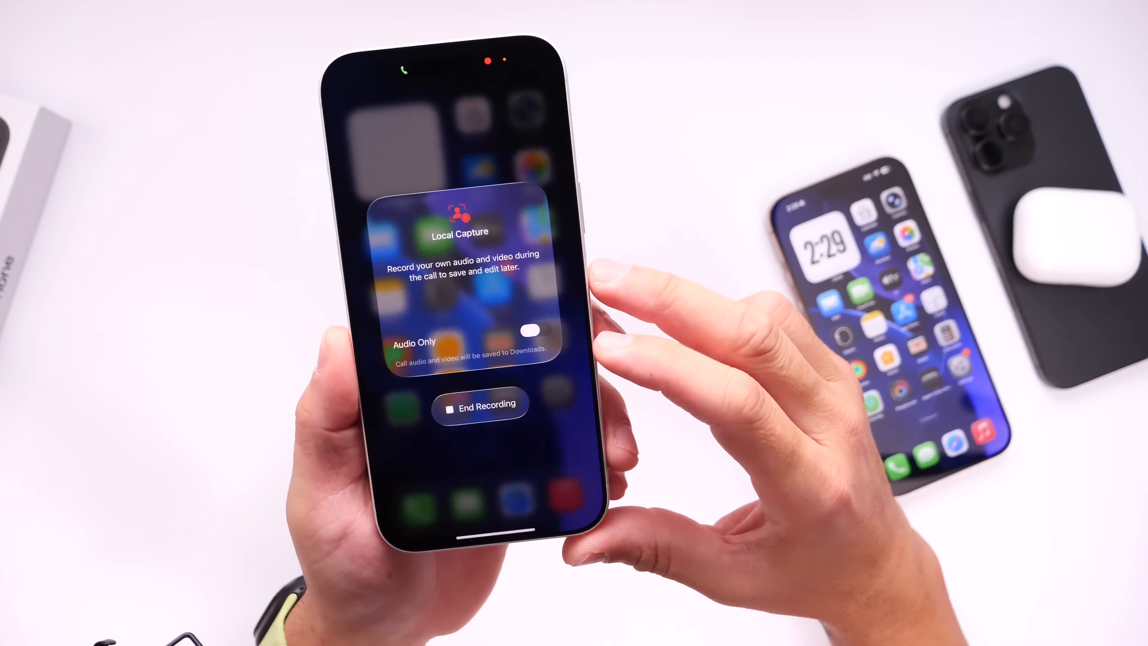